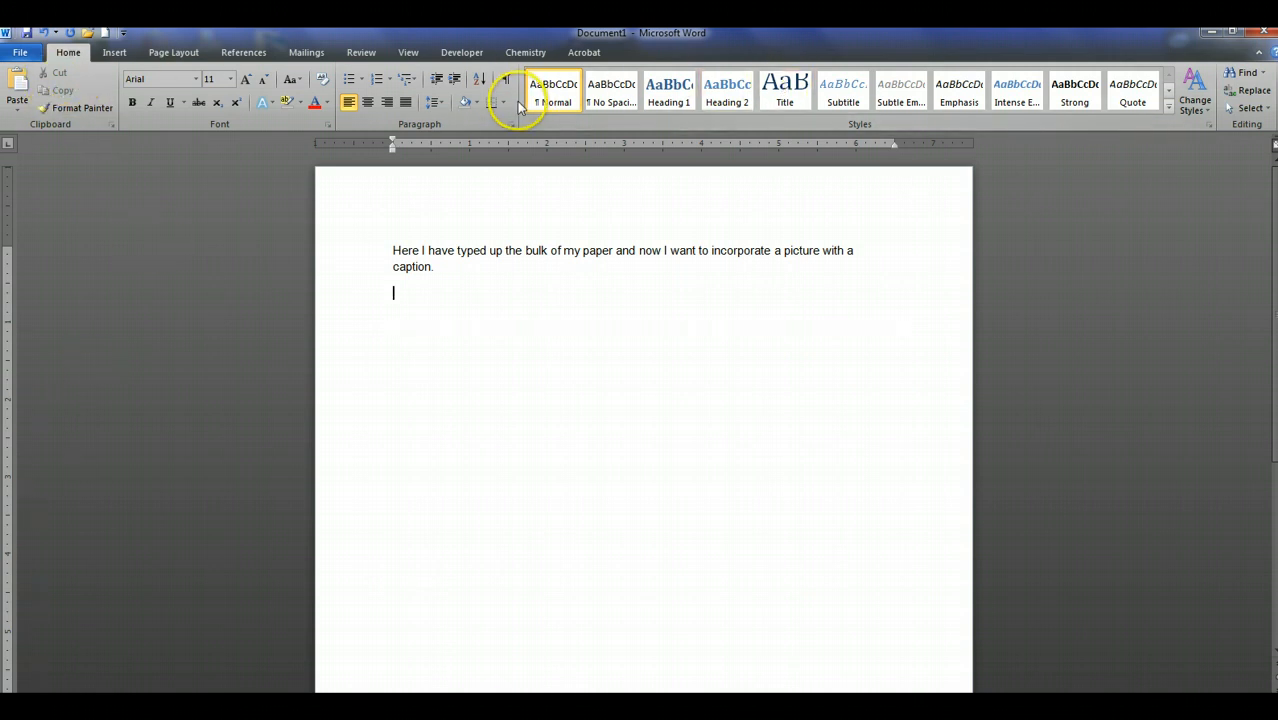
{"action": "mouse_move", "coordinate": [538, 123]}
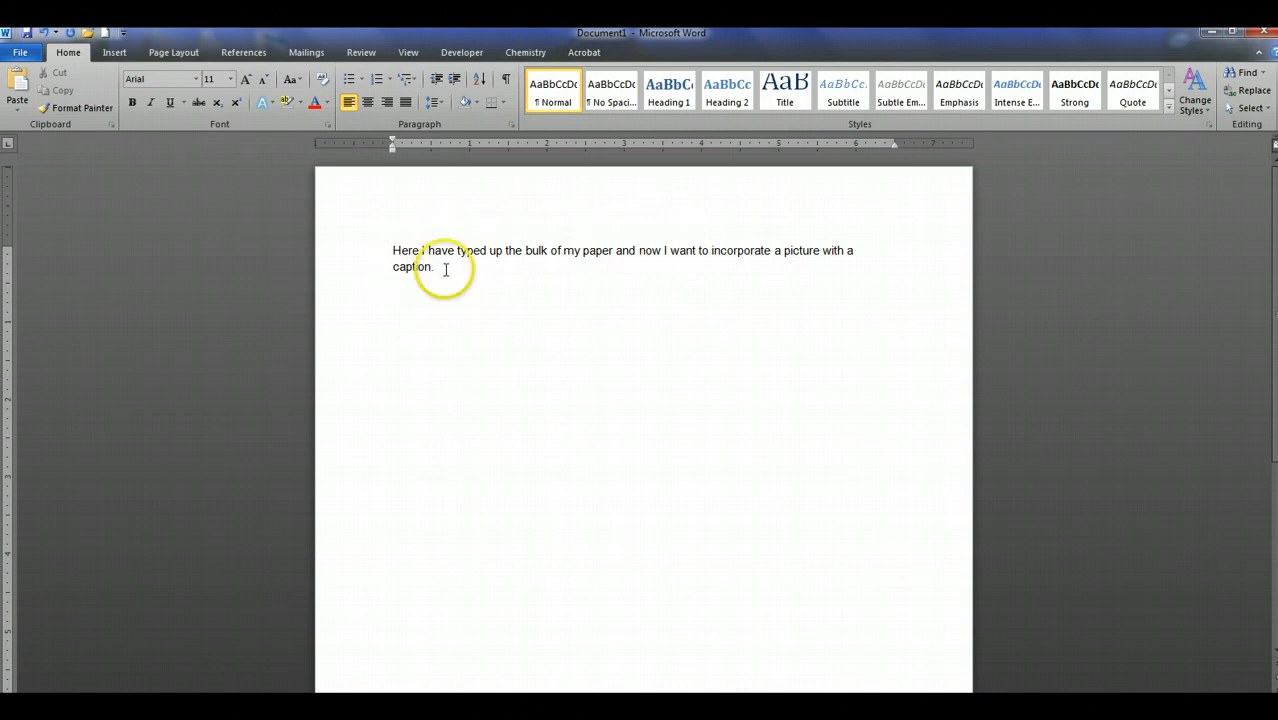
- Insert the photo IMG_0191 at the insertion point just after the typed paragraph
{"action": "left_click", "coordinate": [115, 52]}
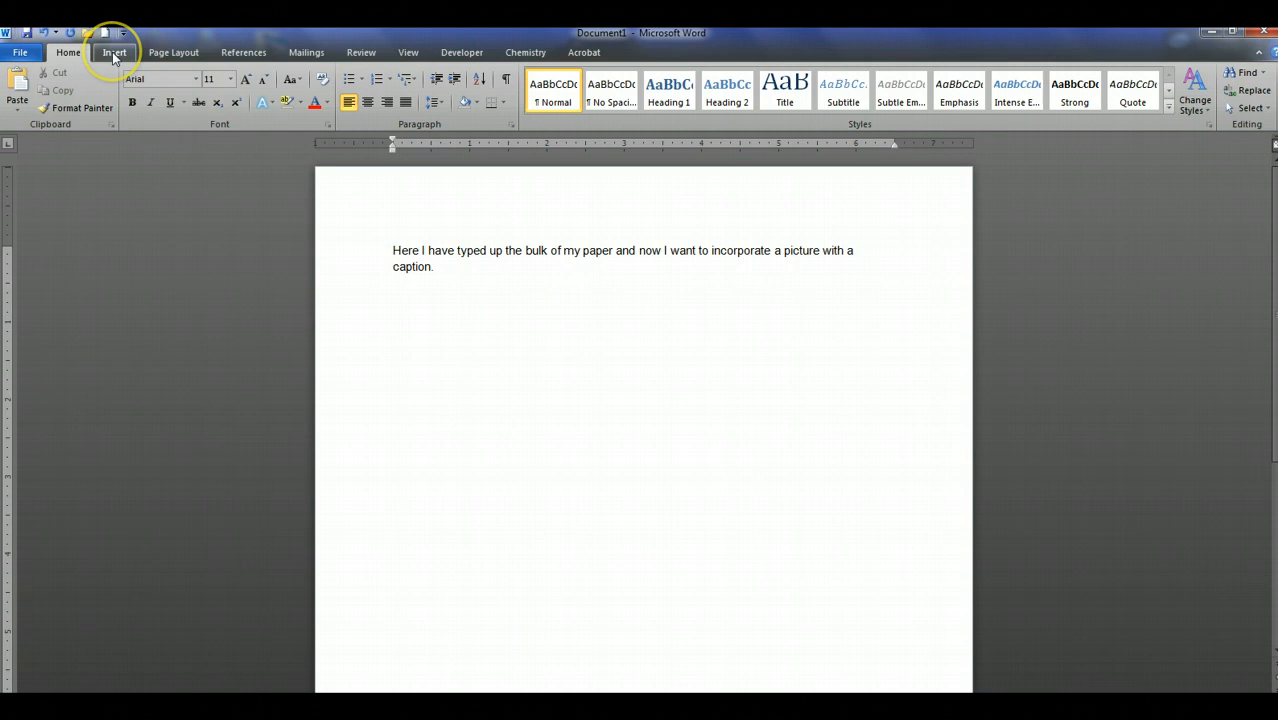
{"action": "left_click", "coordinate": [105, 52]}
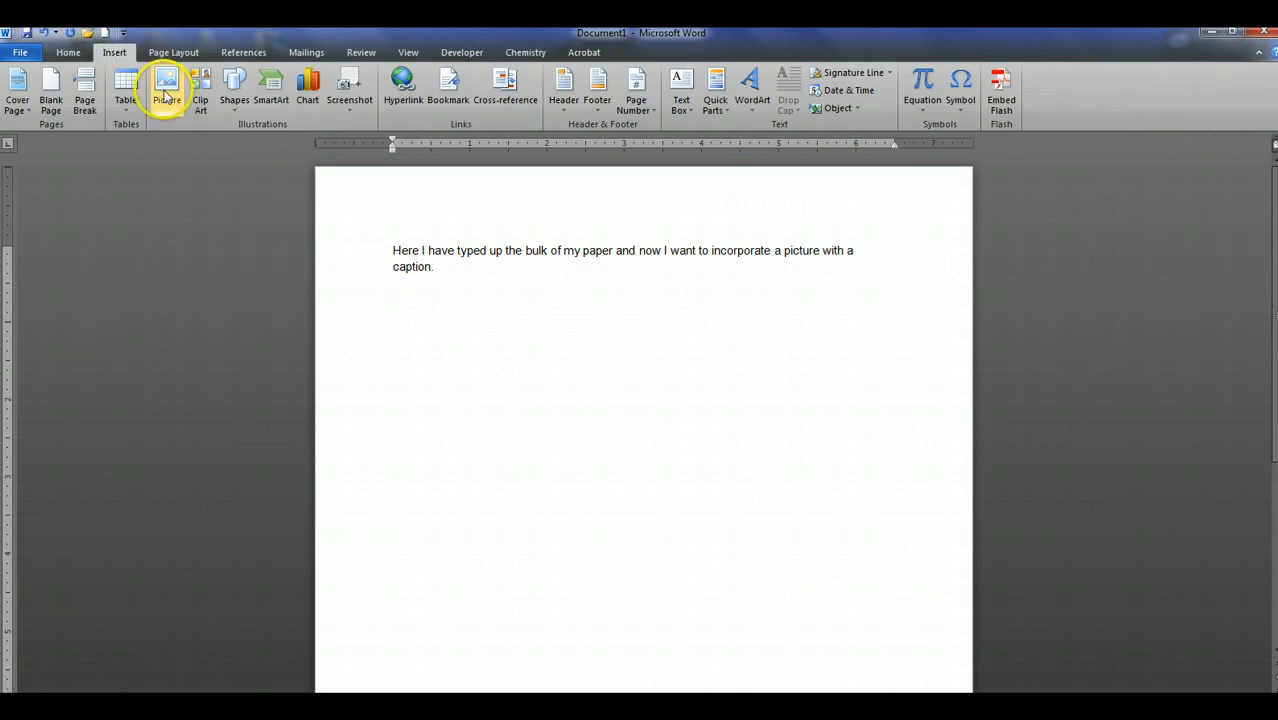
{"action": "left_click", "coordinate": [166, 82]}
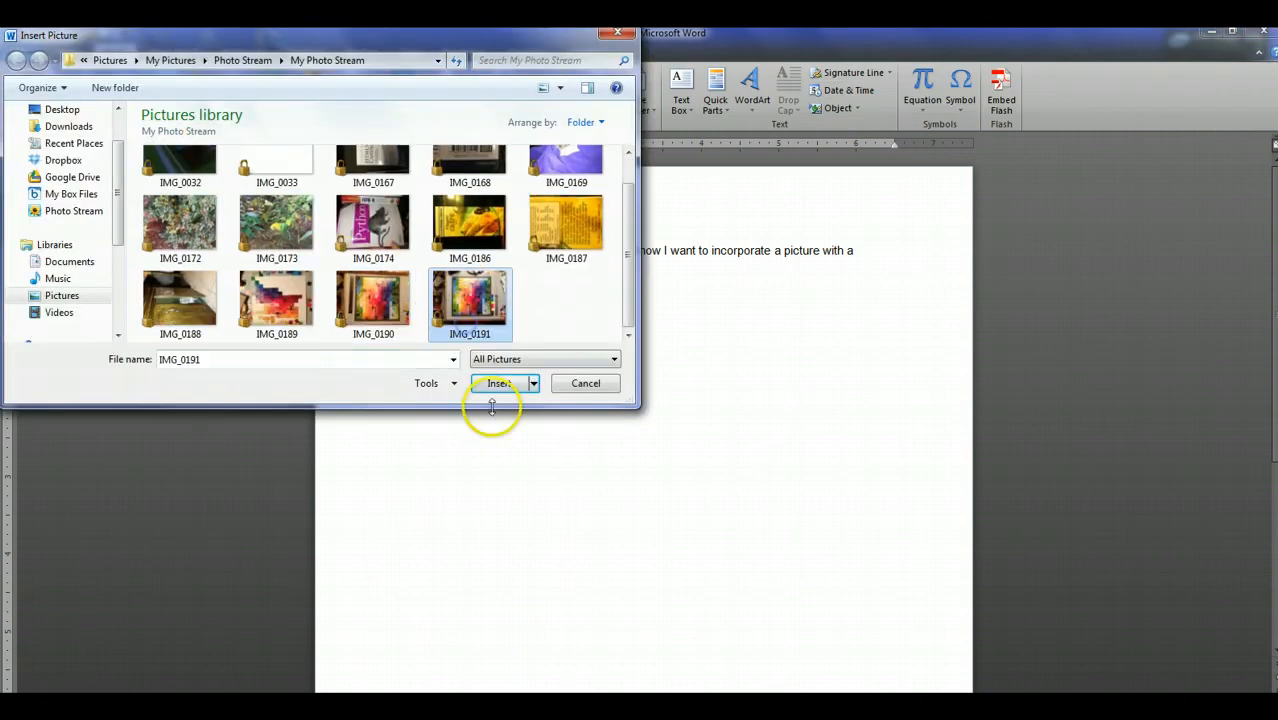
{"action": "left_click", "coordinate": [496, 383]}
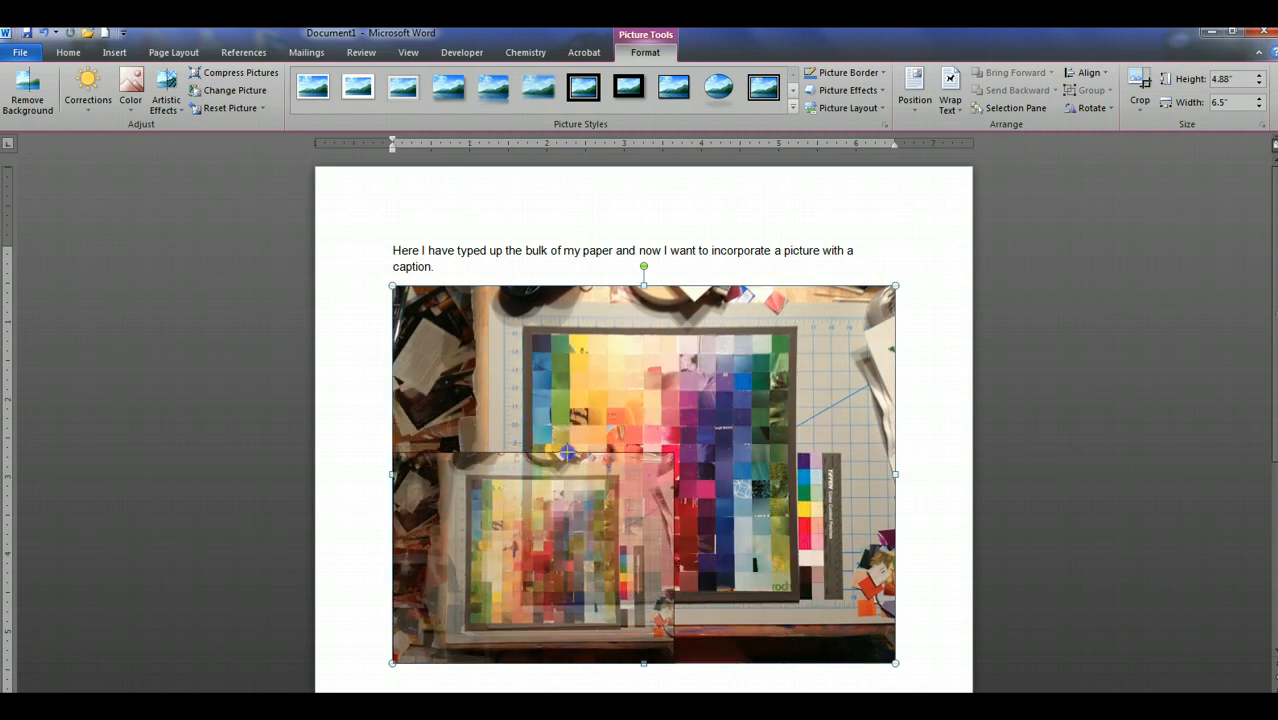
- Drag a corner handle inward so the photo measures about 2.76" high by 3.68" wide
{"action": "left_click_drag", "start_coordinate": [895, 661], "coordinate": [677, 498]}
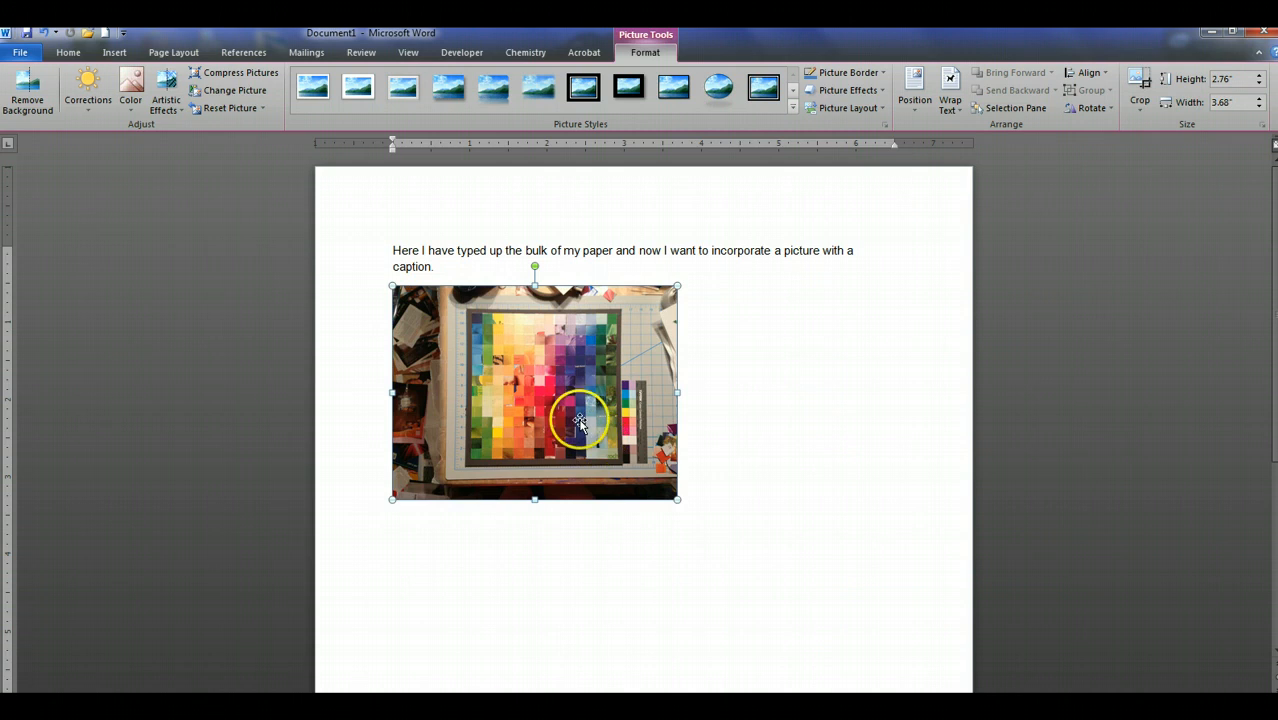
{"action": "mouse_move", "coordinate": [600, 390]}
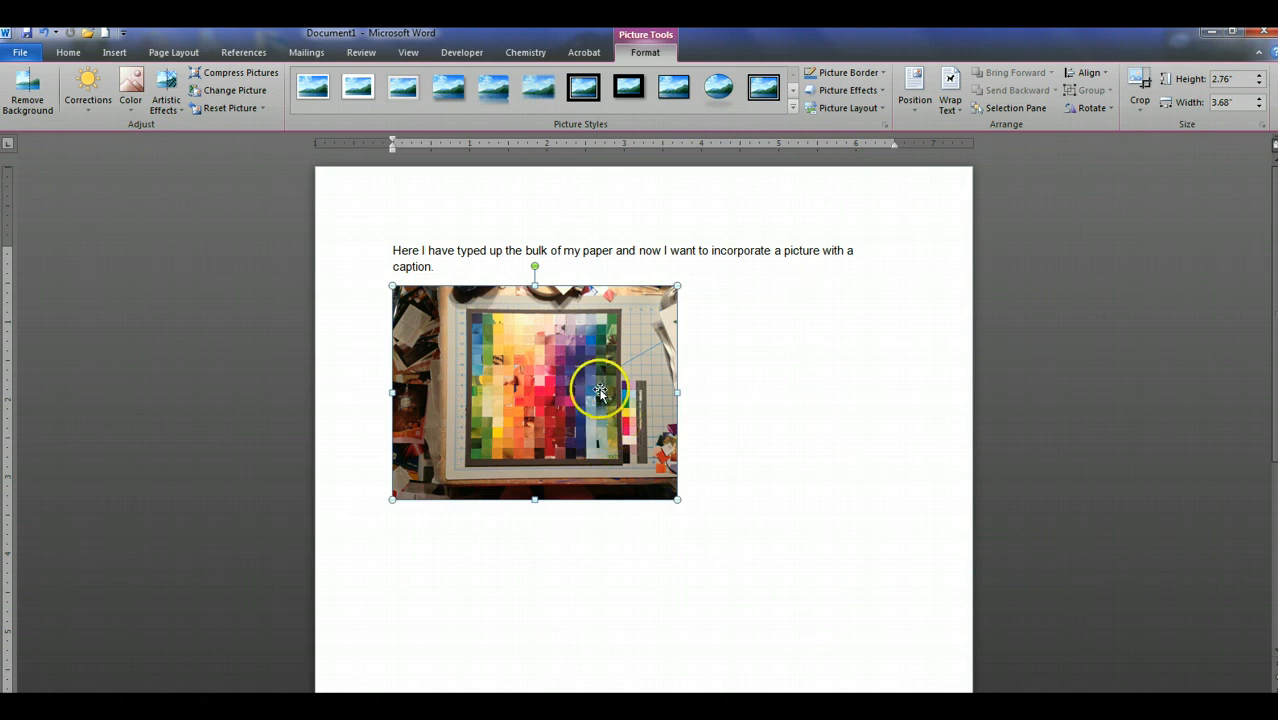
- Add a 'Figure 1' caption positioned below the selected photo via Insert Caption
{"action": "right_click", "coordinate": [600, 390]}
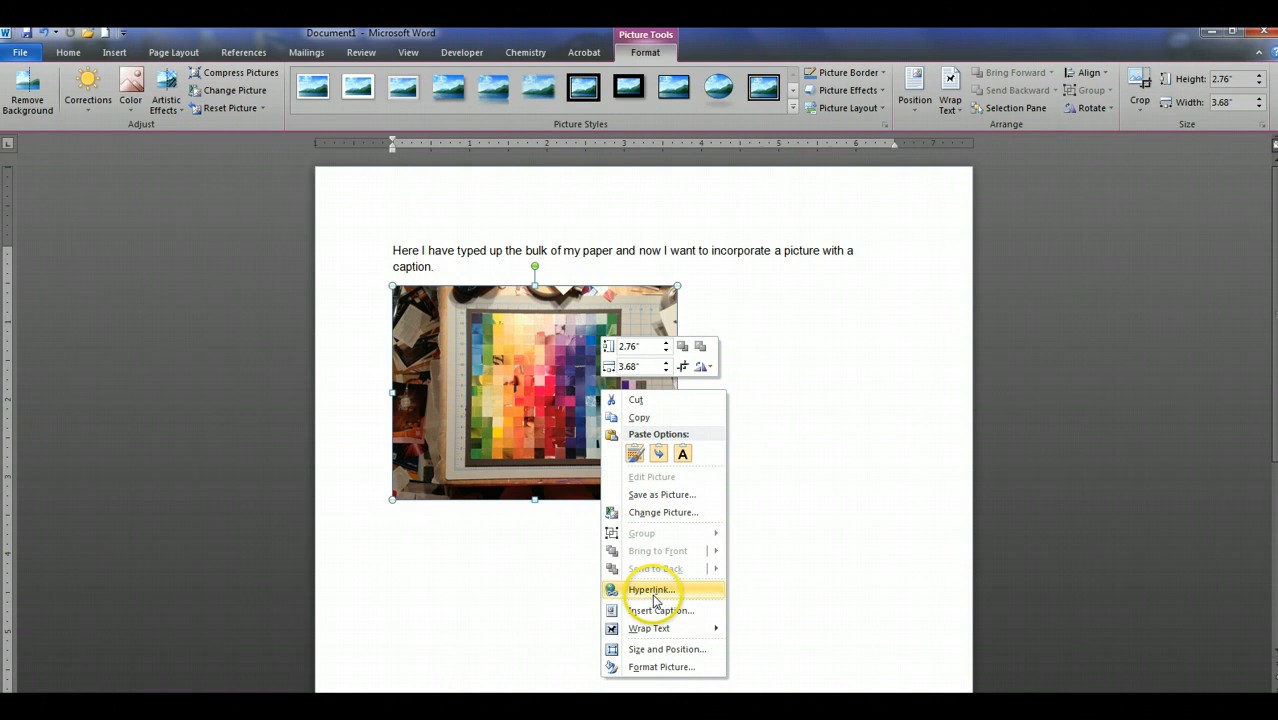
{"action": "left_click", "coordinate": [658, 610]}
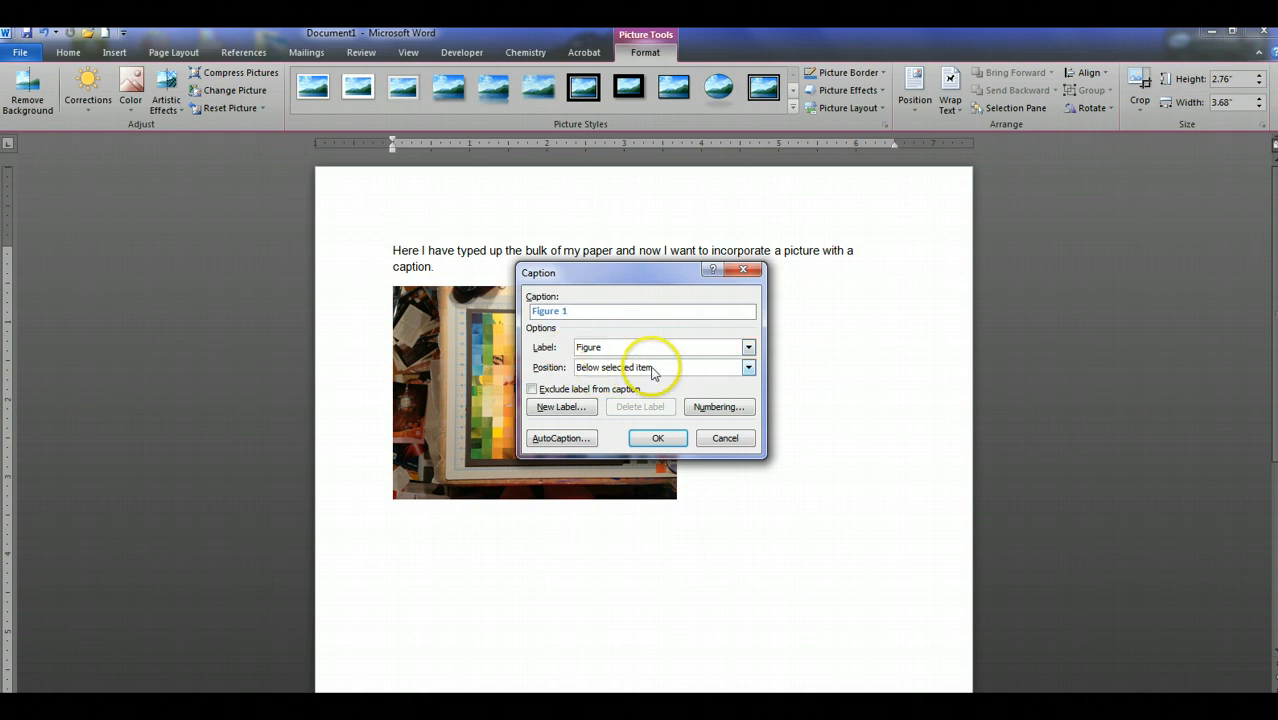
{"action": "left_click", "coordinate": [748, 367]}
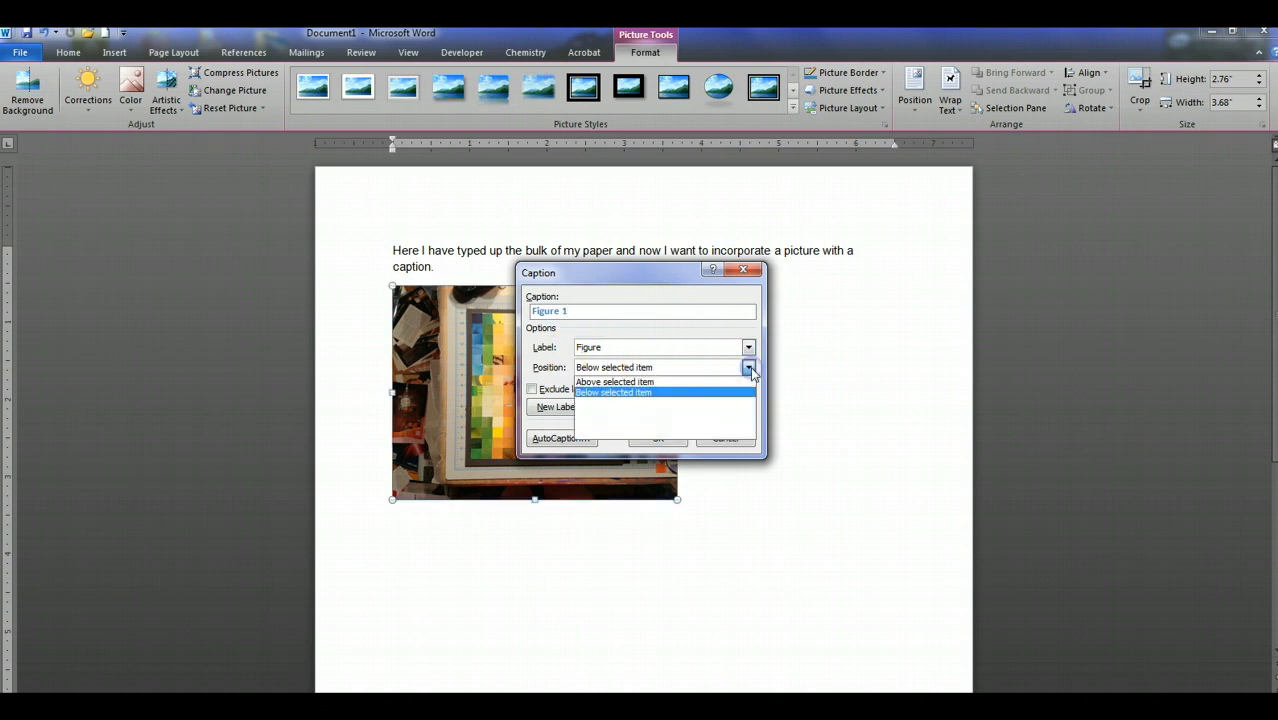
{"action": "mouse_move", "coordinate": [740, 394]}
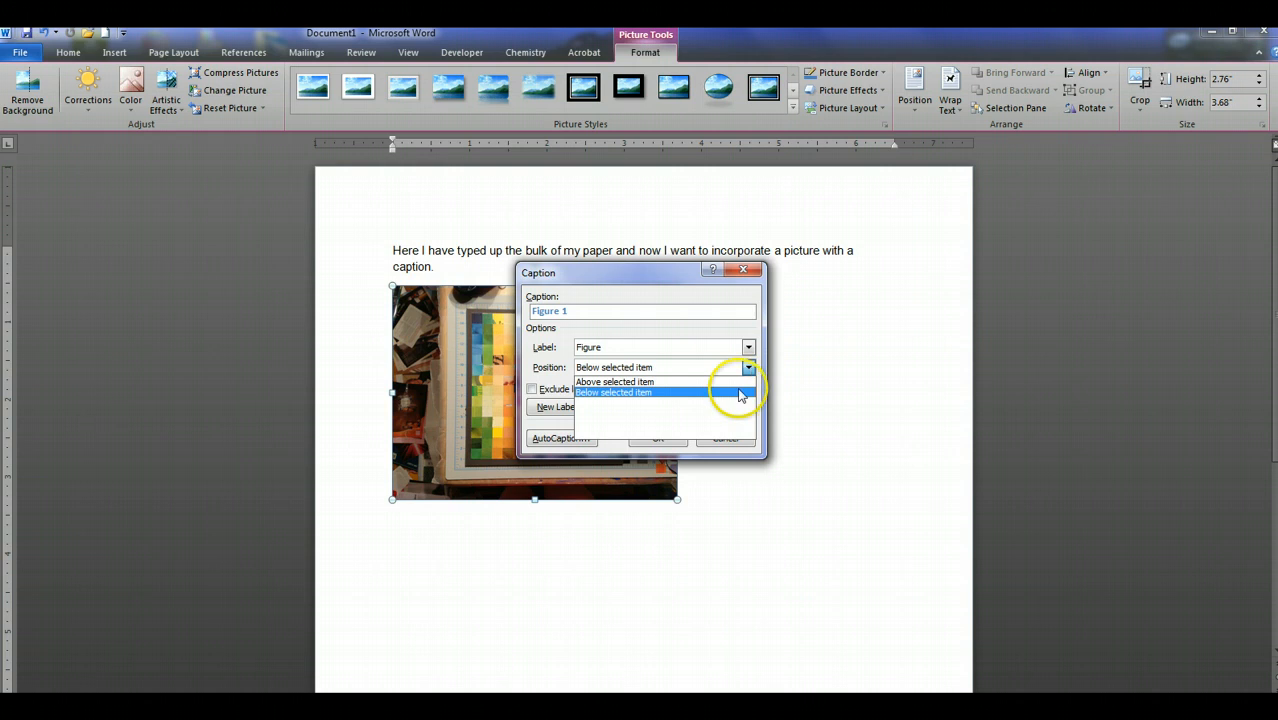
{"action": "left_click", "coordinate": [614, 392]}
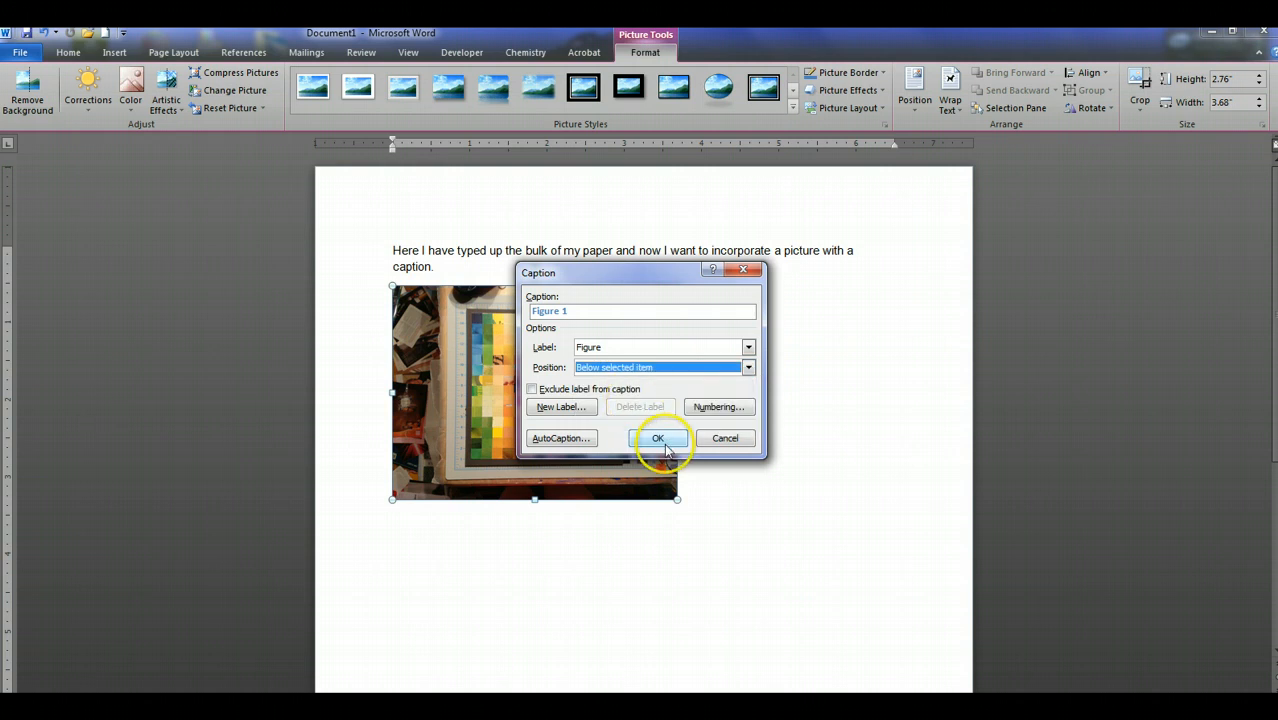
{"action": "left_click", "coordinate": [658, 438]}
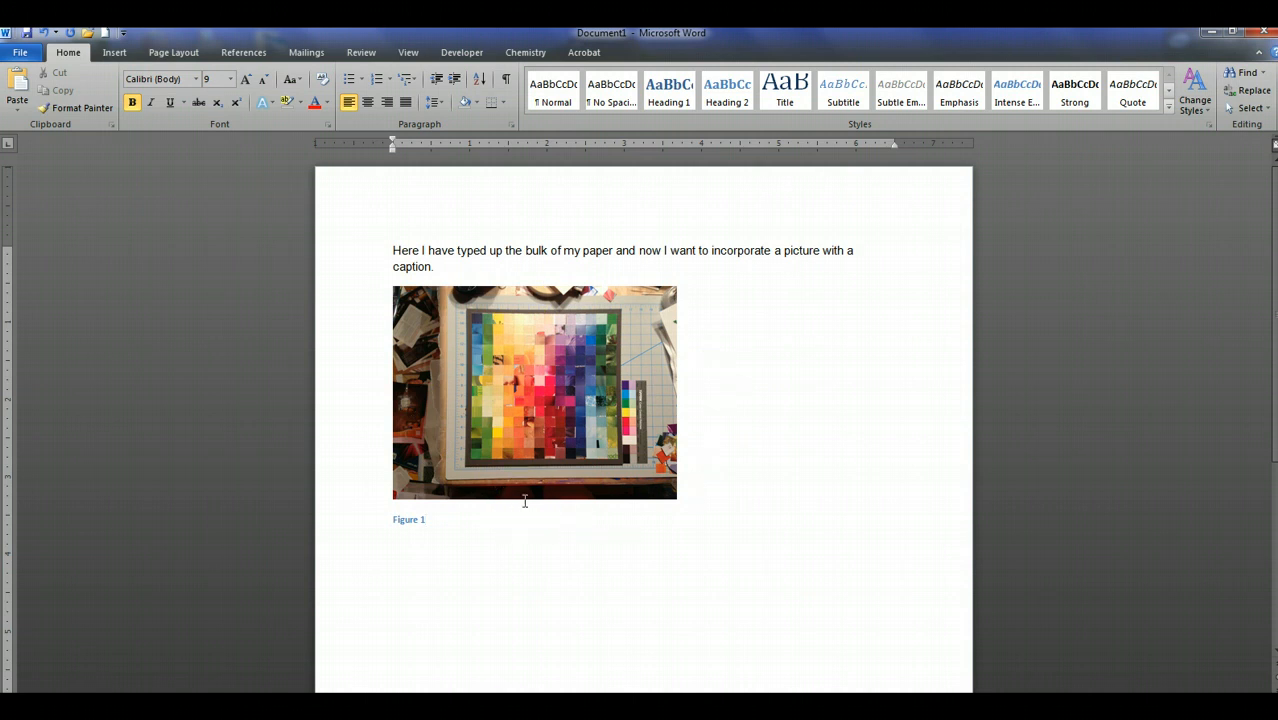
{"action": "left_click", "coordinate": [425, 519]}
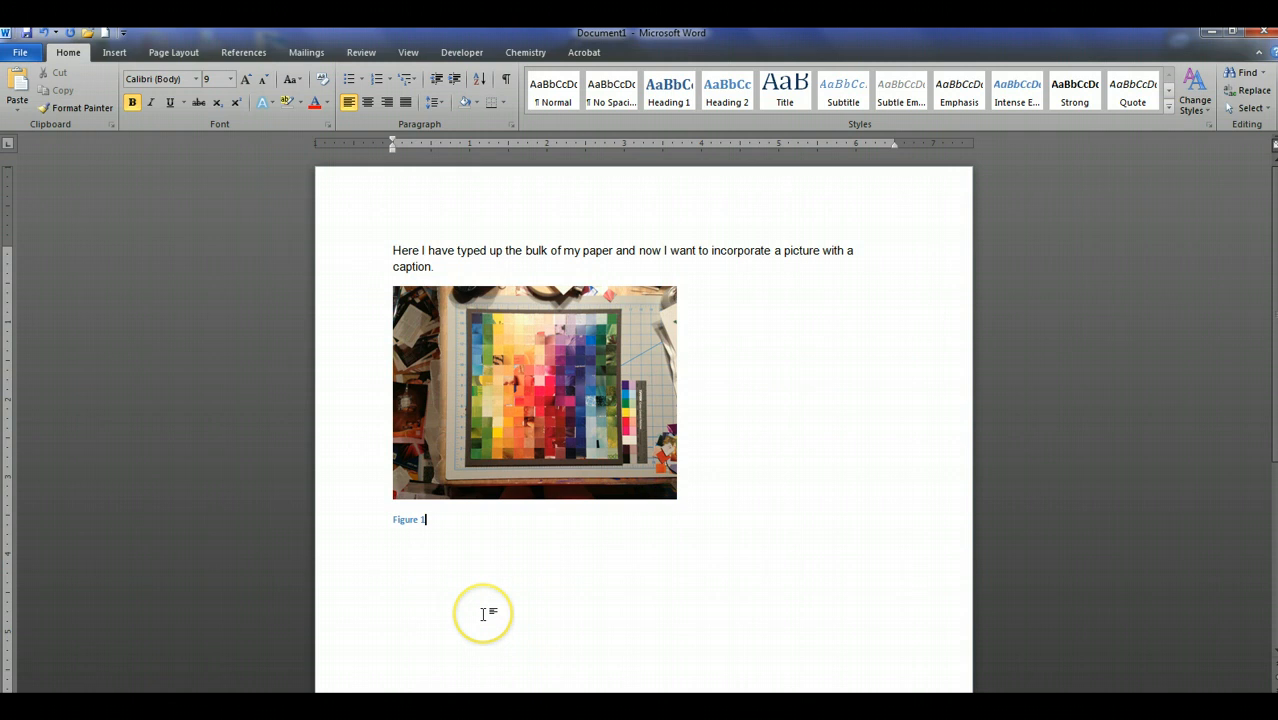